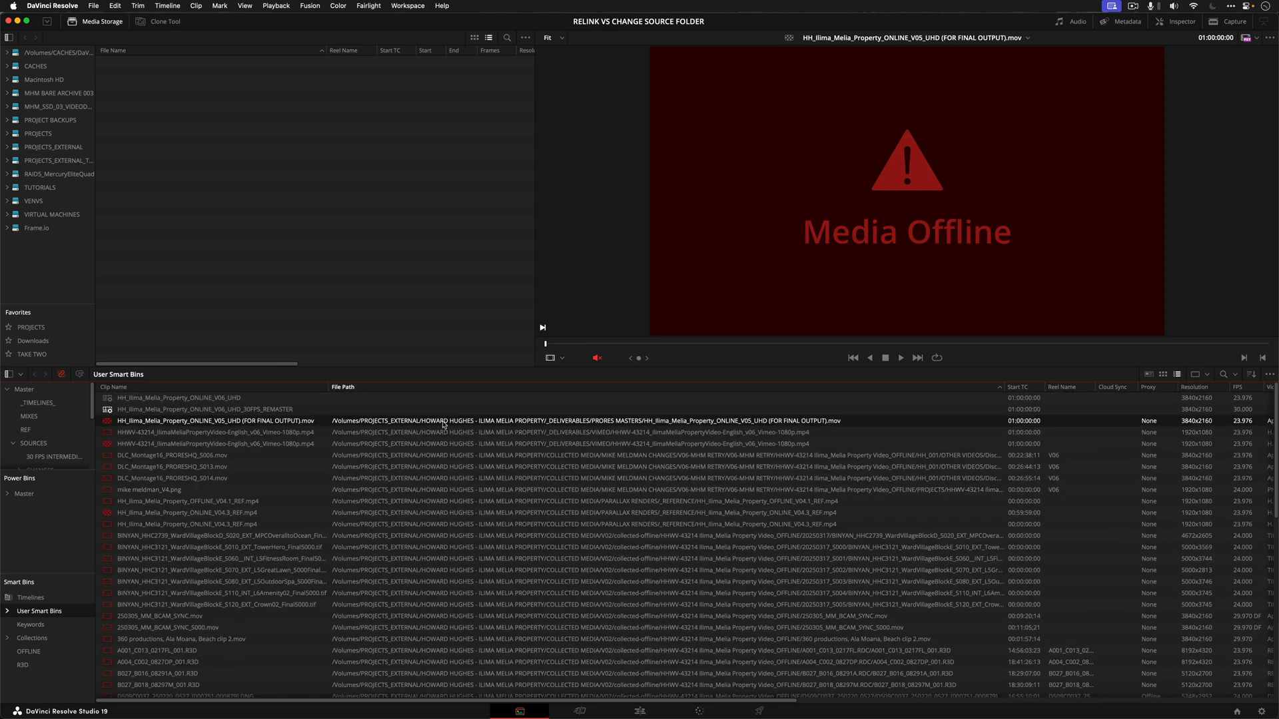
mouse_move(612, 349)
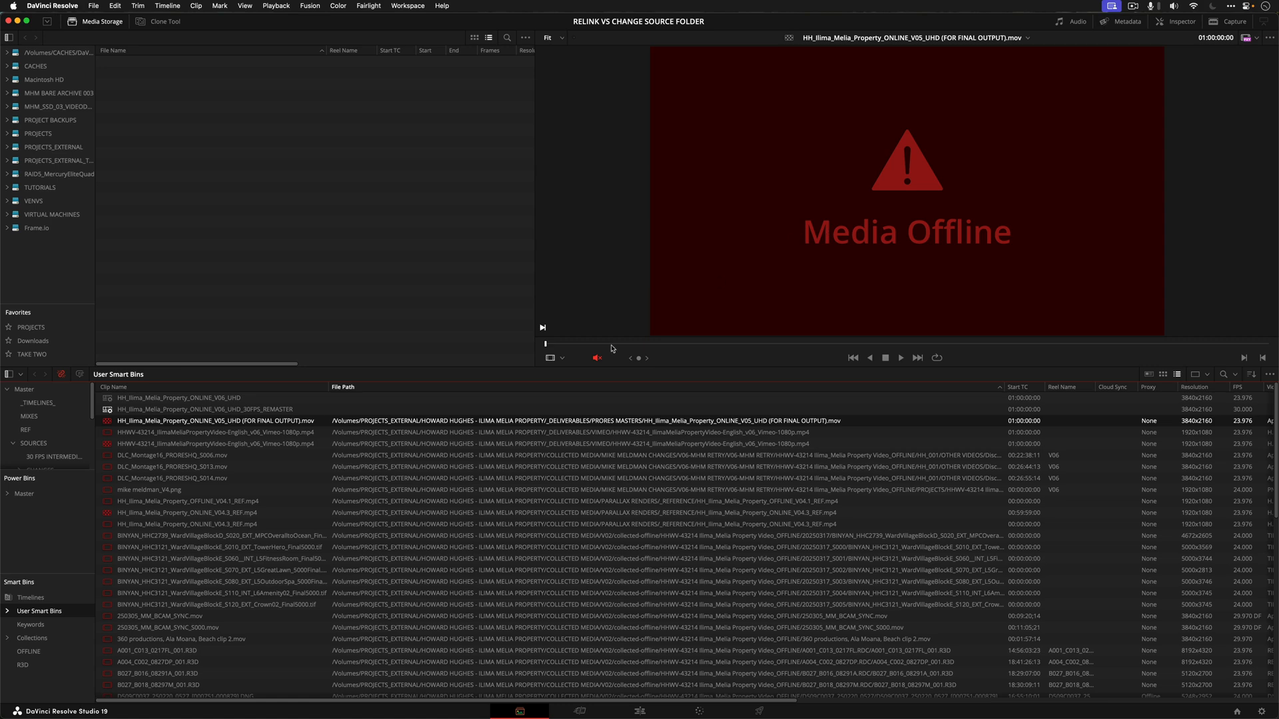
Step: Start Relink Selected Clips for the offline clips, opening the folder browser on the project folder
scroll(down, 3)
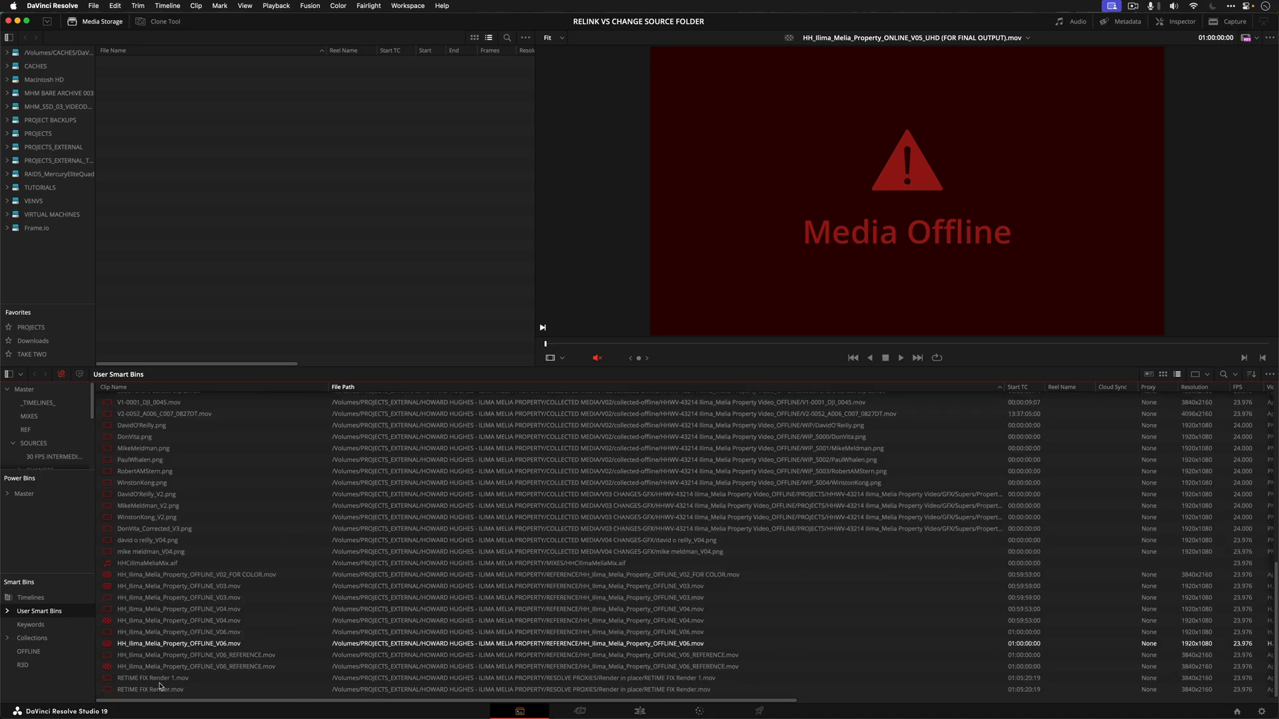
right_click(158, 642)
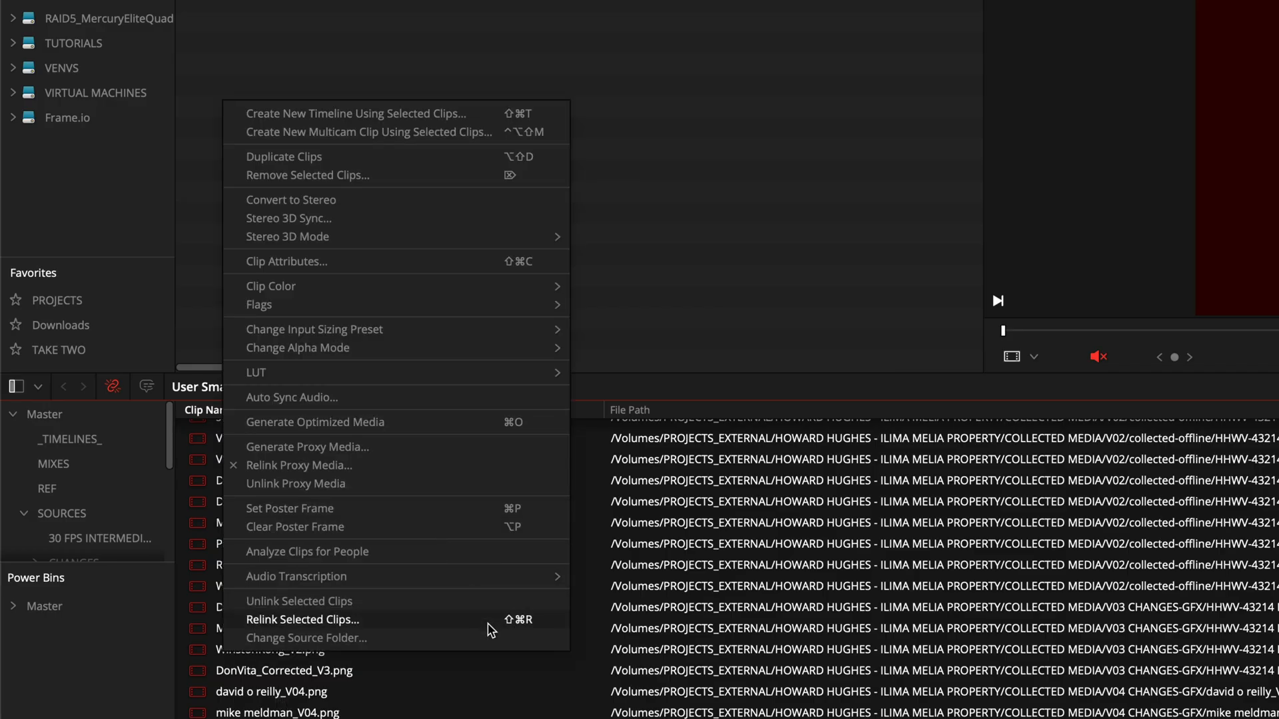
click(306, 638)
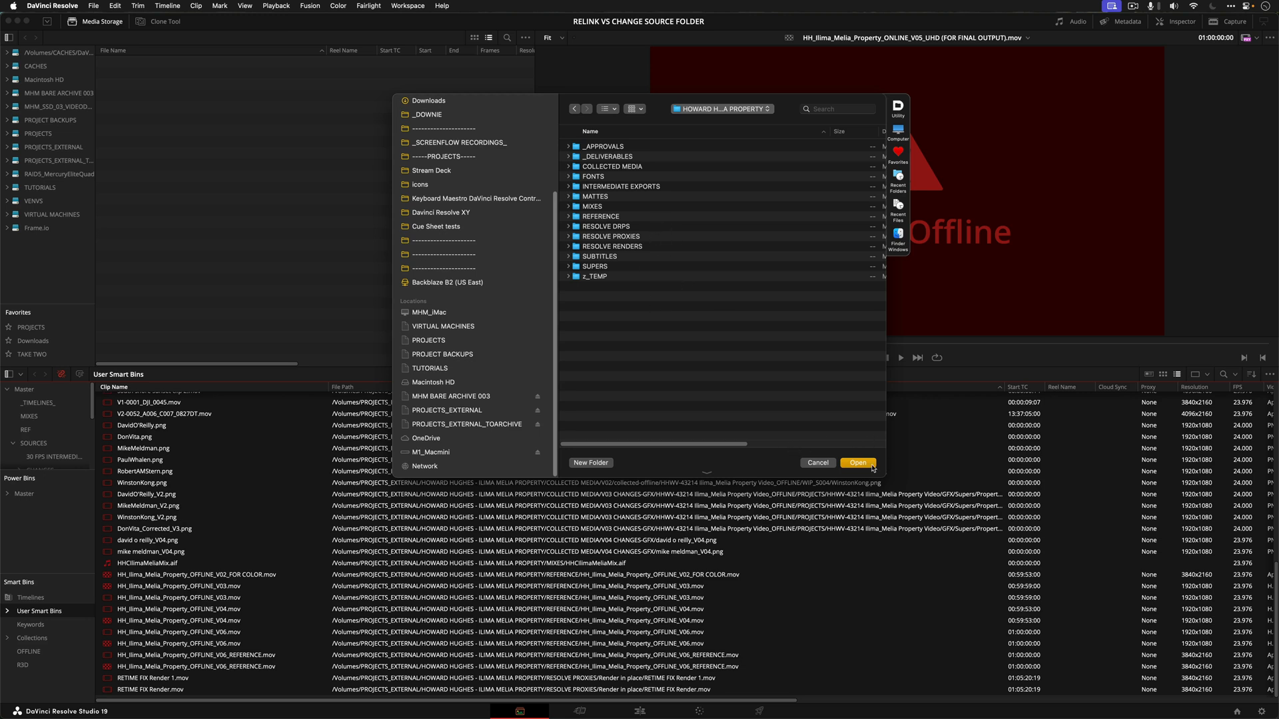
mouse_move(669, 337)
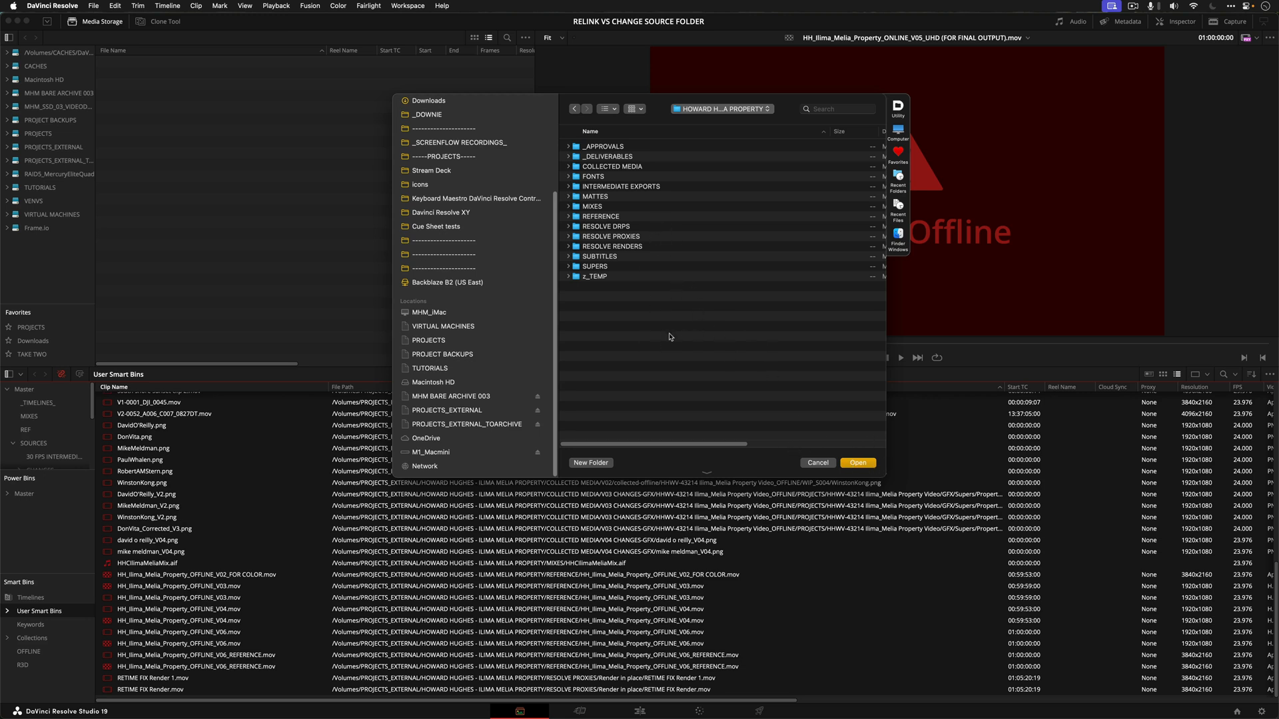
mouse_move(564, 529)
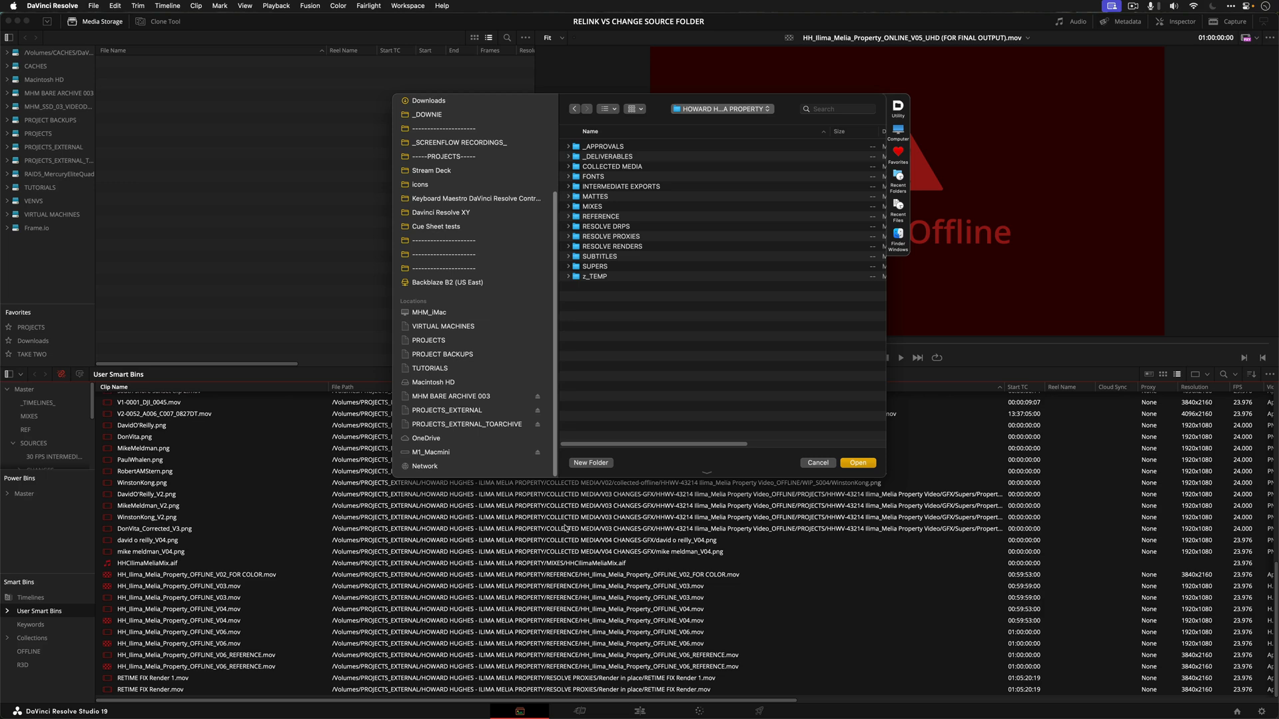
Step: Cancel the relink browser, leaving clips offline, and select a clip in the Media Pool
click(816, 462)
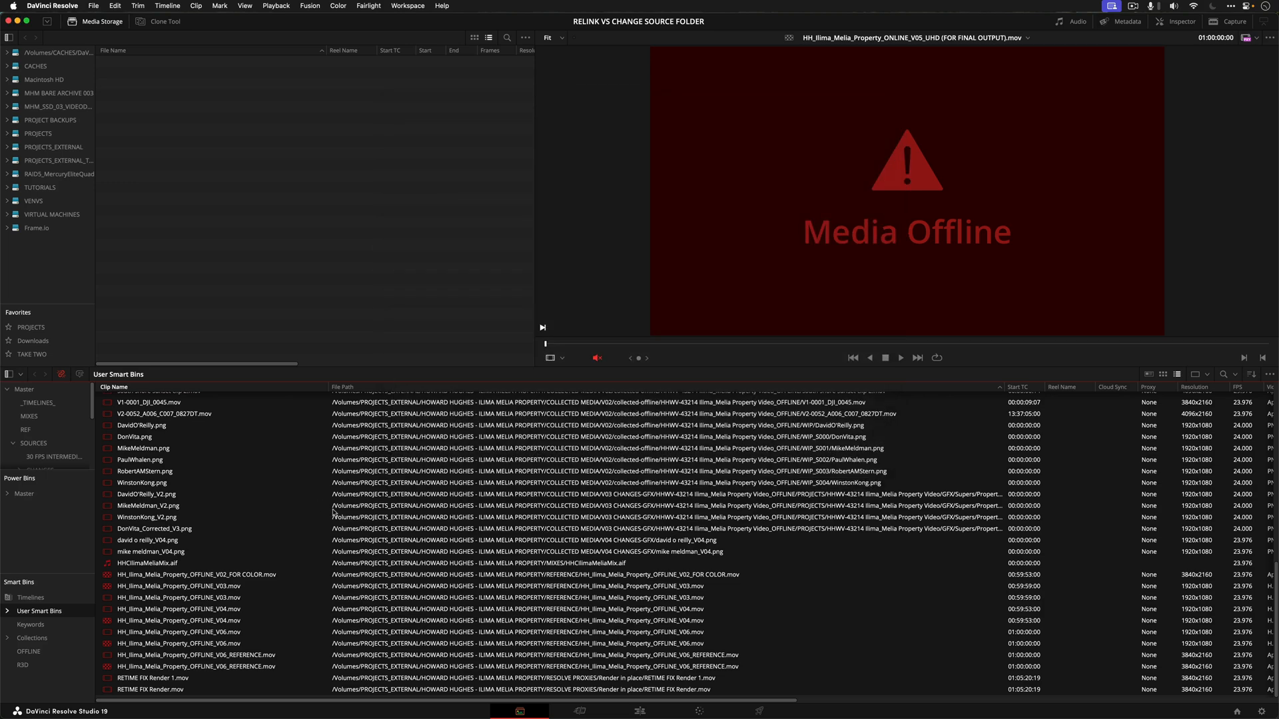
scroll(down, 3)
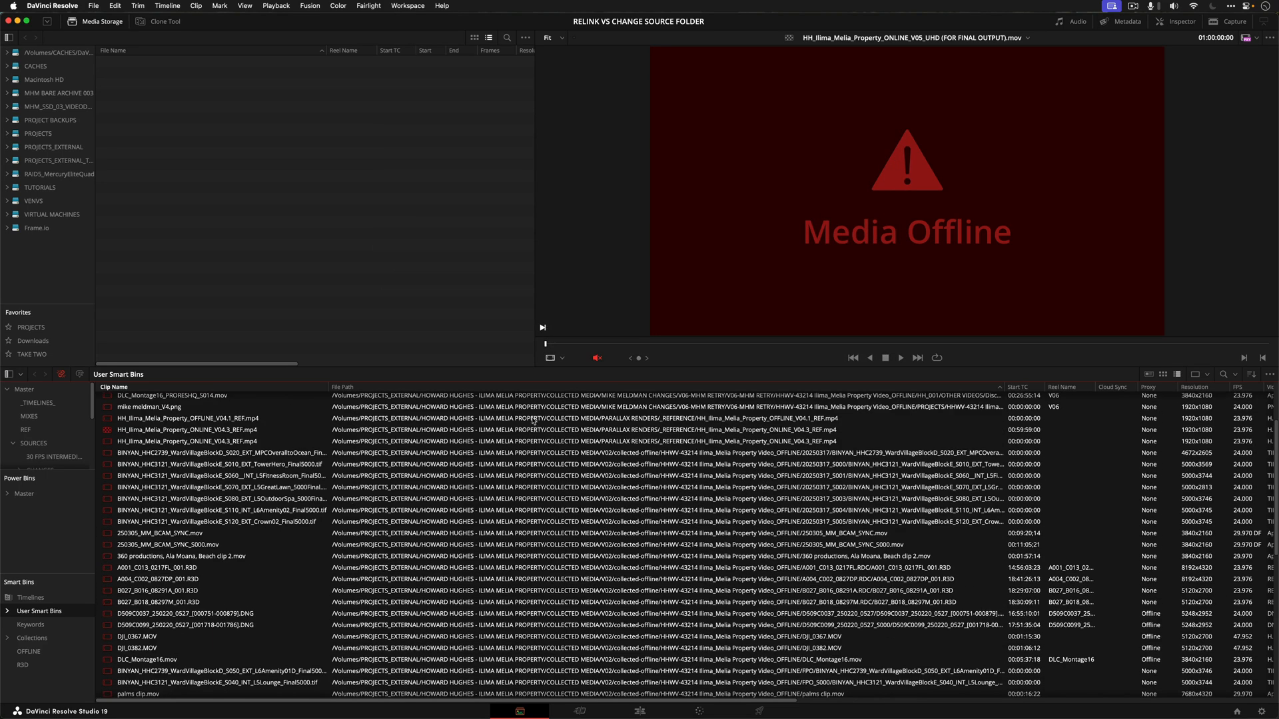
click(196, 418)
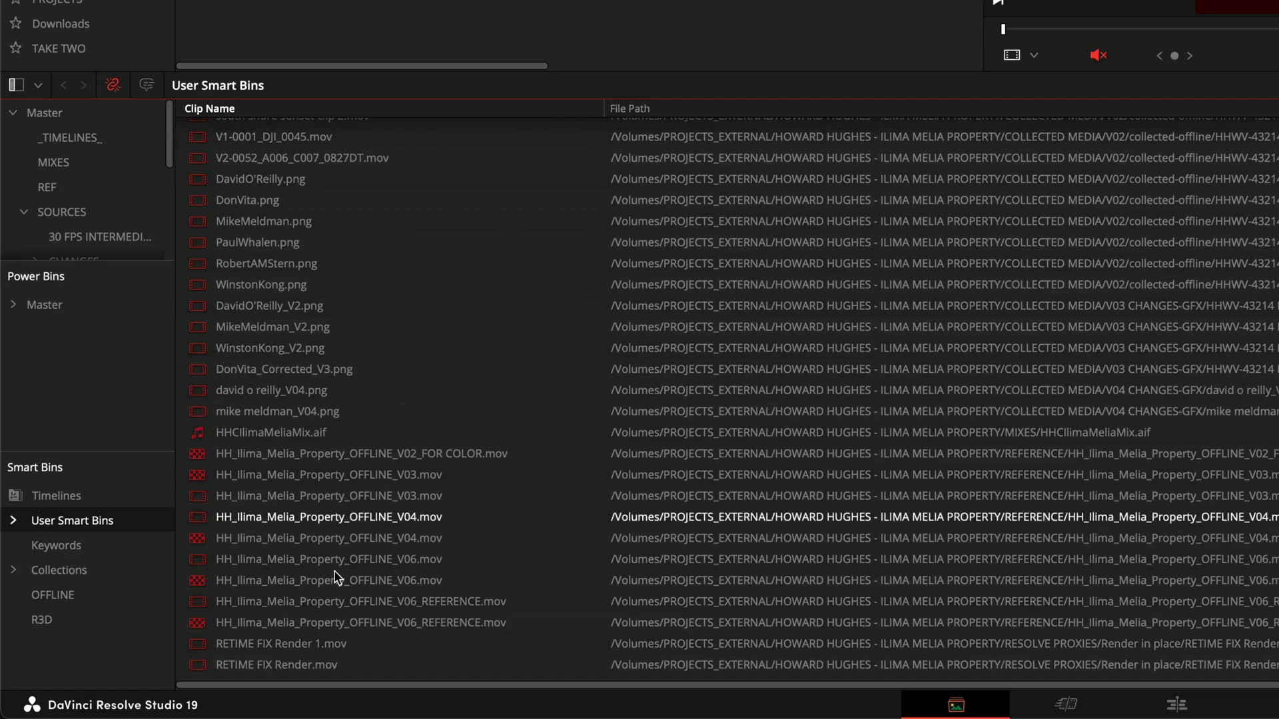
Step: Start Change Source Folder and select the Change From path /Volumes/PROJECTS_EXTERNAL/HOWARD HUGHES - ILIMA MELIA PROPERTY
right_click(327, 517)
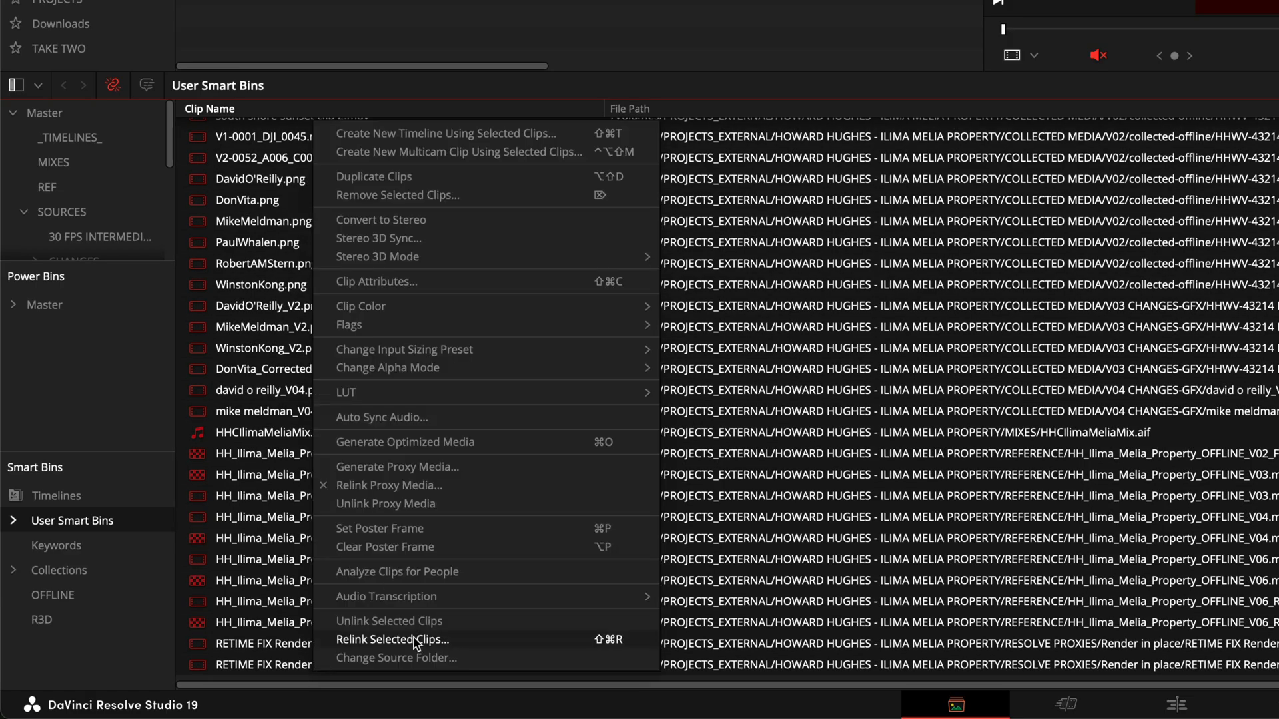
mouse_move(472, 658)
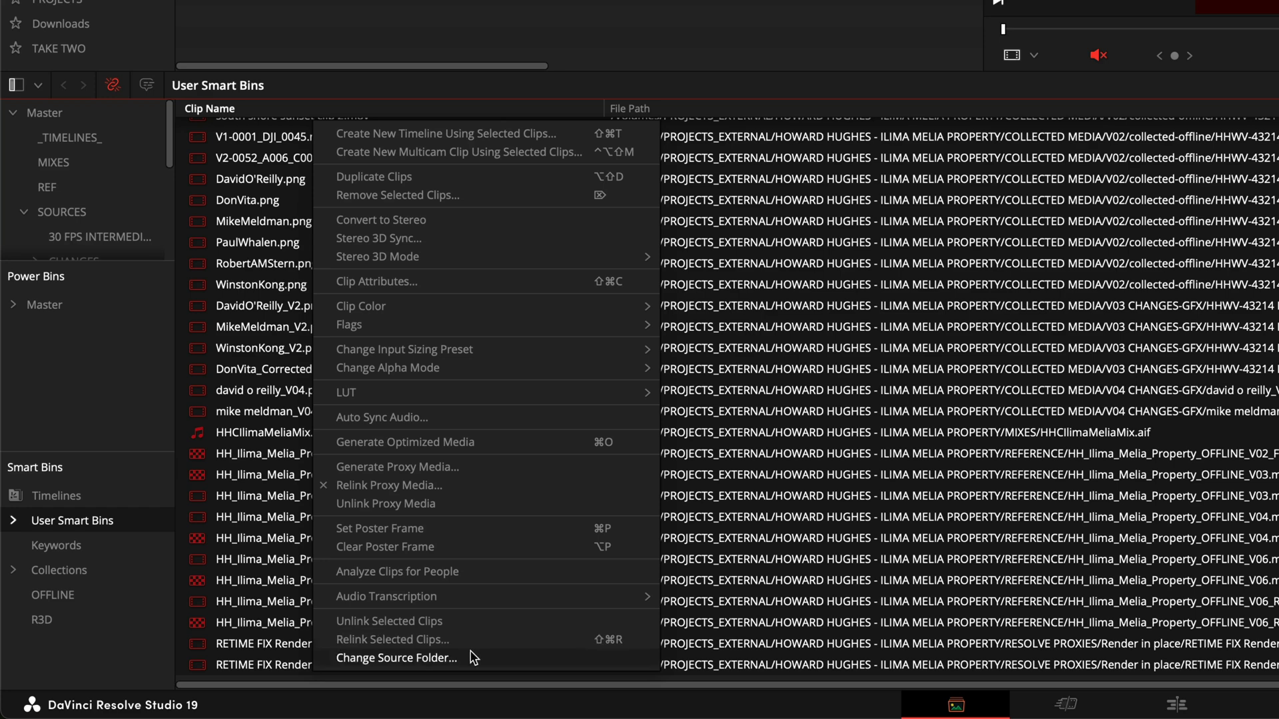
mouse_move(485, 663)
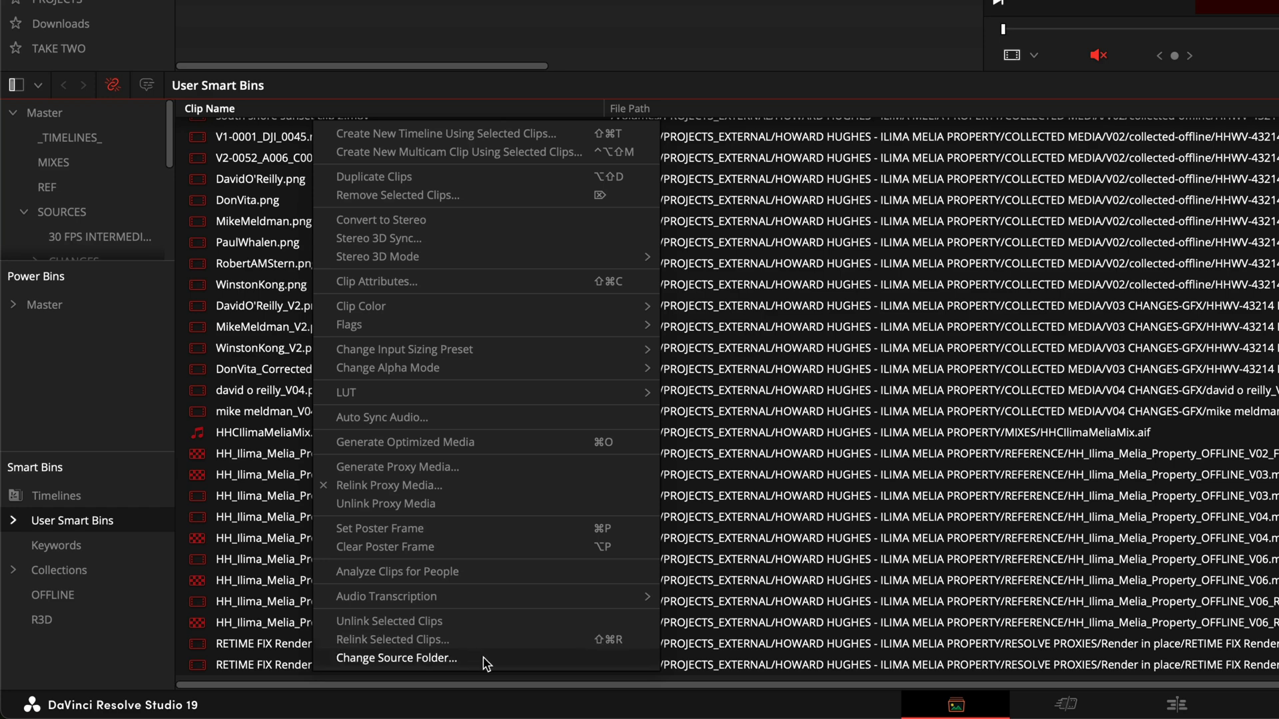
click(397, 658)
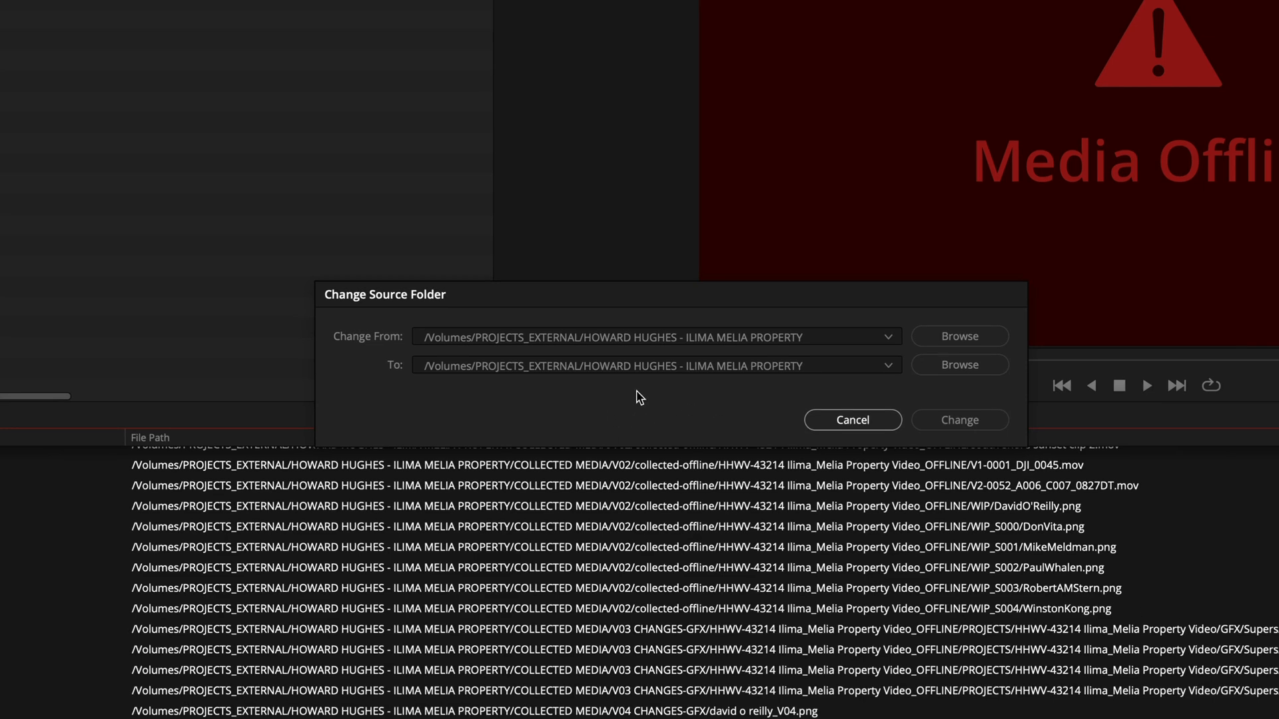
mouse_move(445, 503)
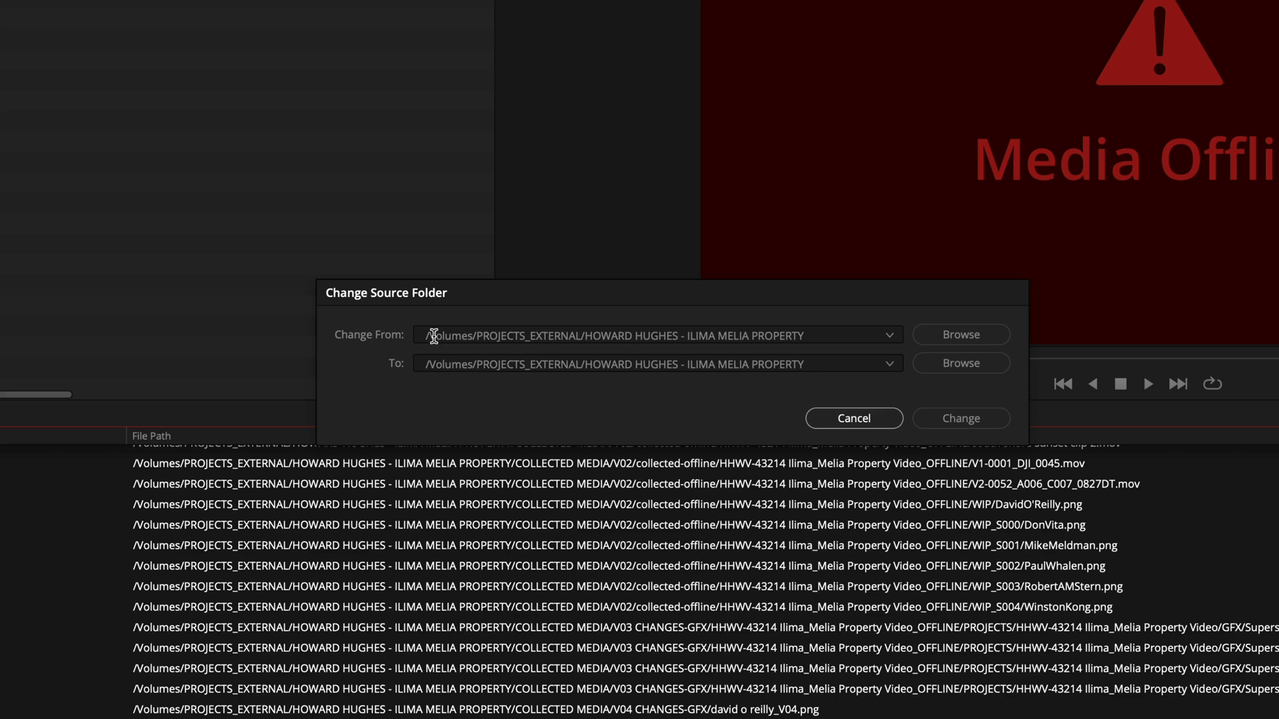
click(652, 336)
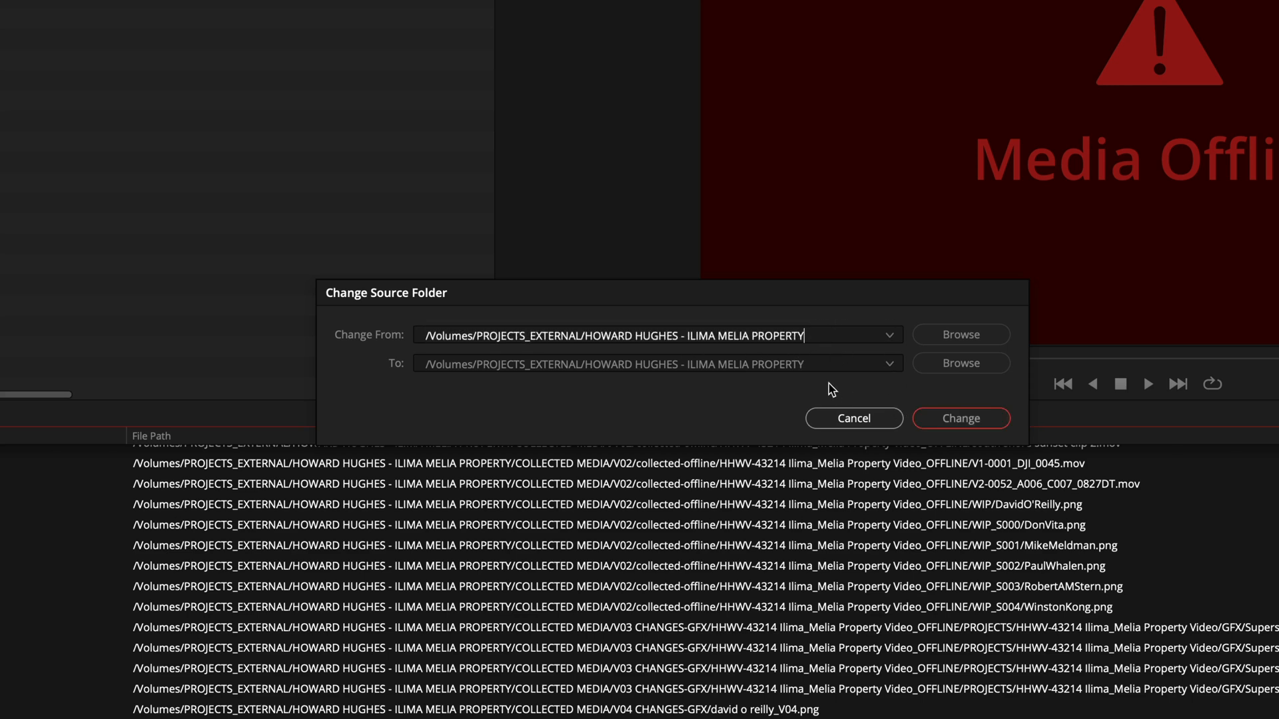
double_click(693, 336)
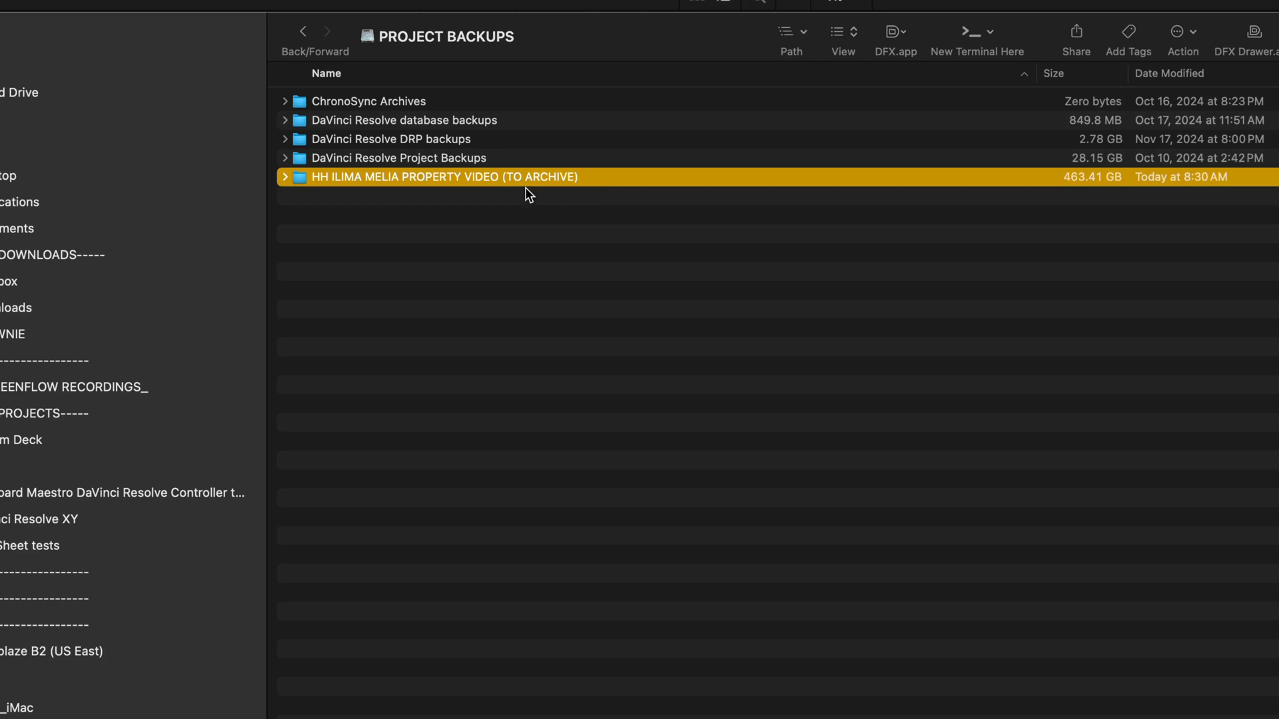
Step: Expand HH ILIMA MELIA PROPERTY VIDEO (TO ARCHIVE) in Finder to check its COLLECTED MEDIA and MIXES subfolders
click(285, 177)
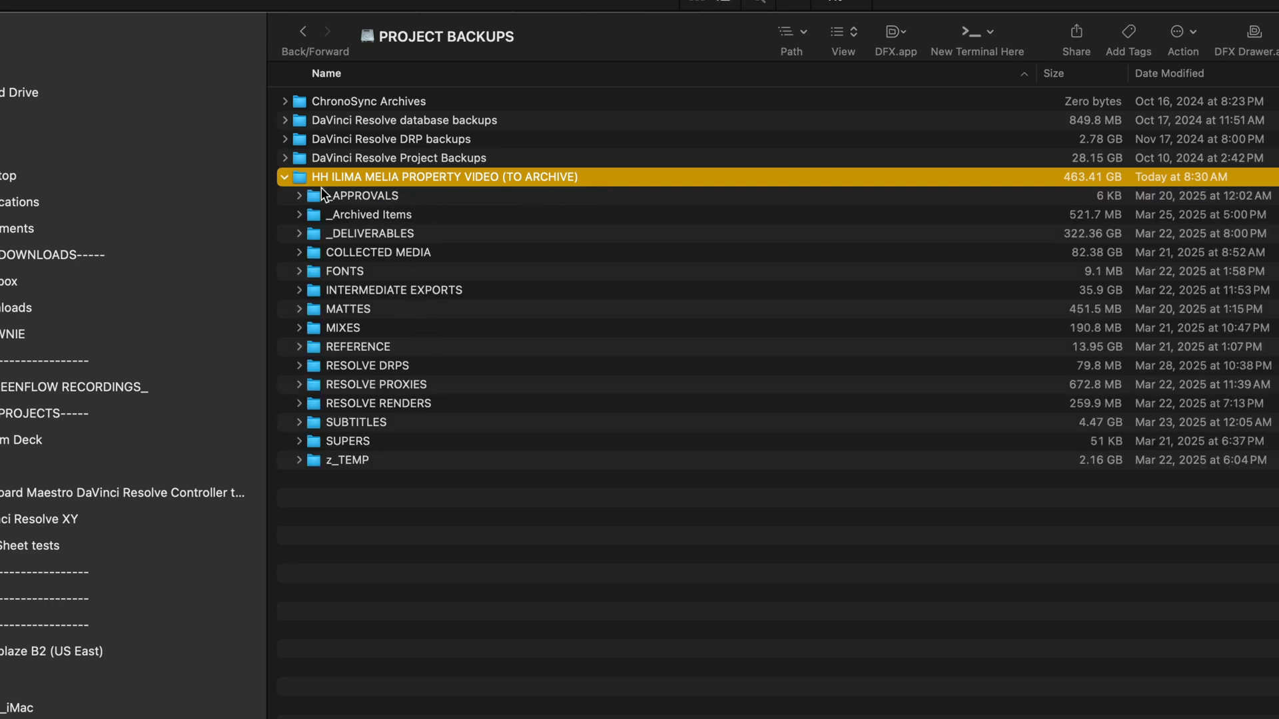
mouse_move(306, 368)
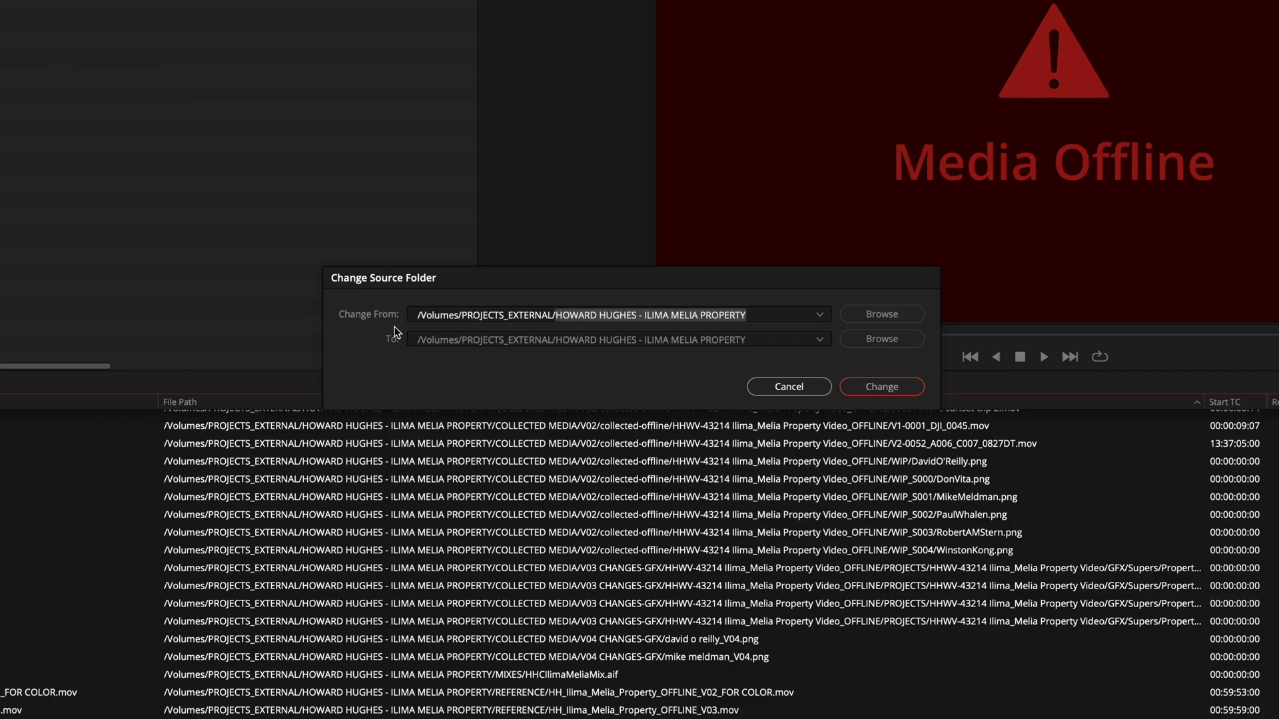
mouse_move(564, 279)
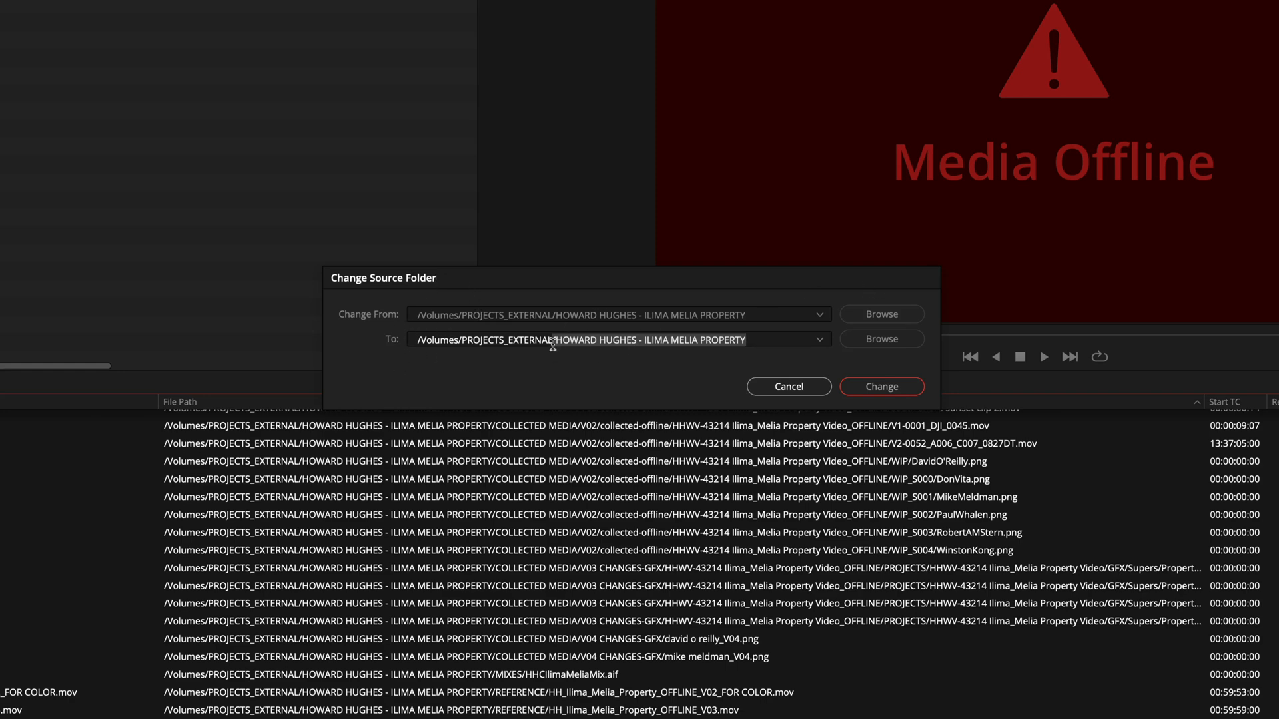
Step: Set the To folder to /Volumes/PROJECT BACKUPS/HH ILIMA MELIA PROPERTY VIDEO (TO ARCHIVE) and apply the change
click(881, 338)
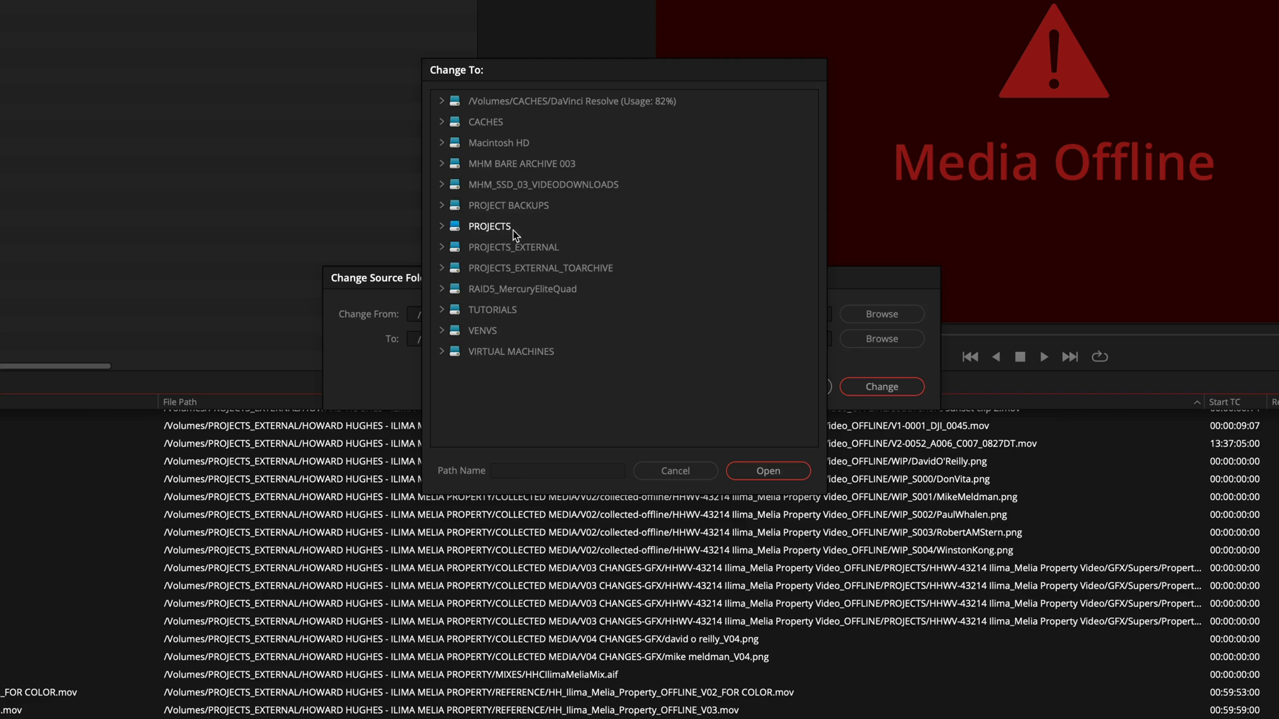
click(442, 205)
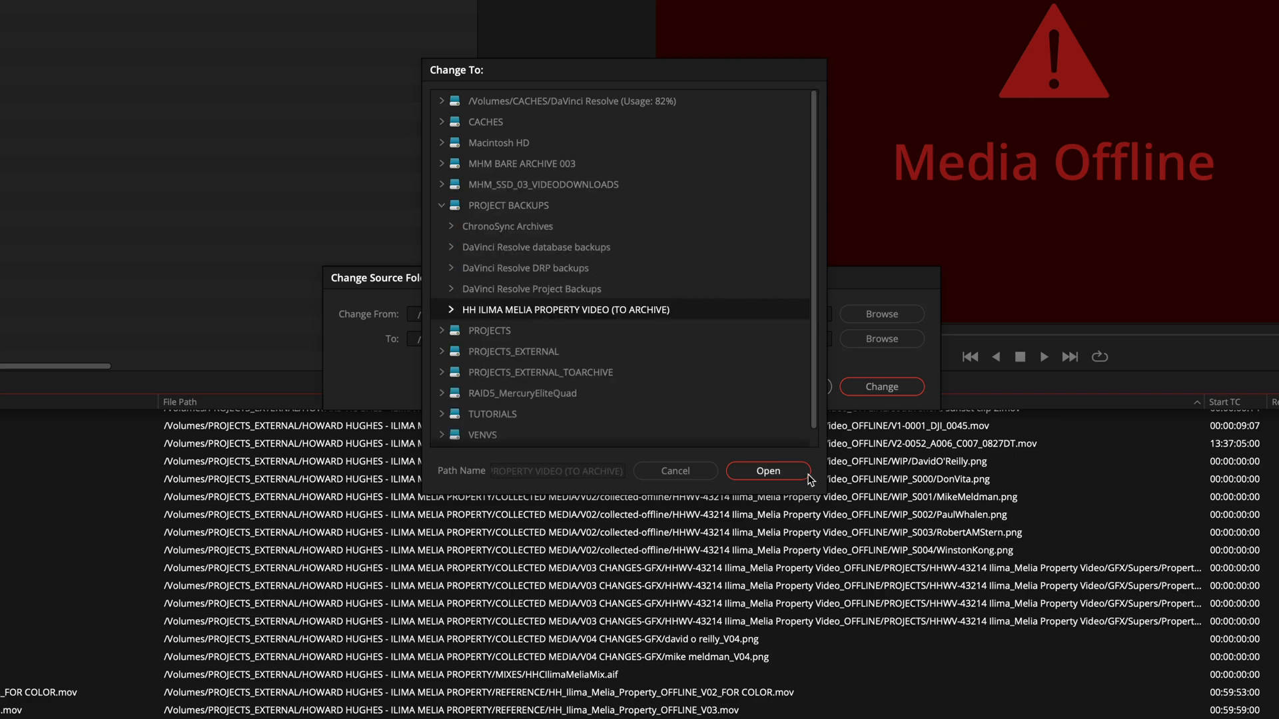
click(767, 470)
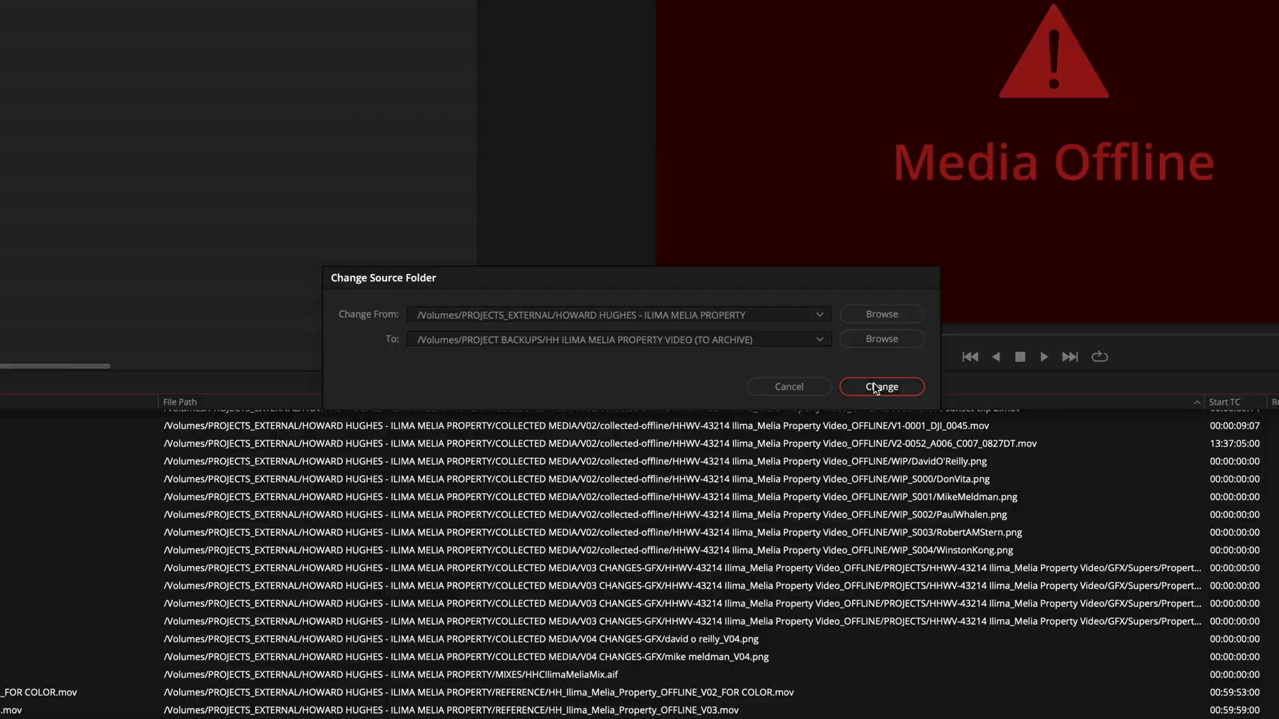
click(880, 387)
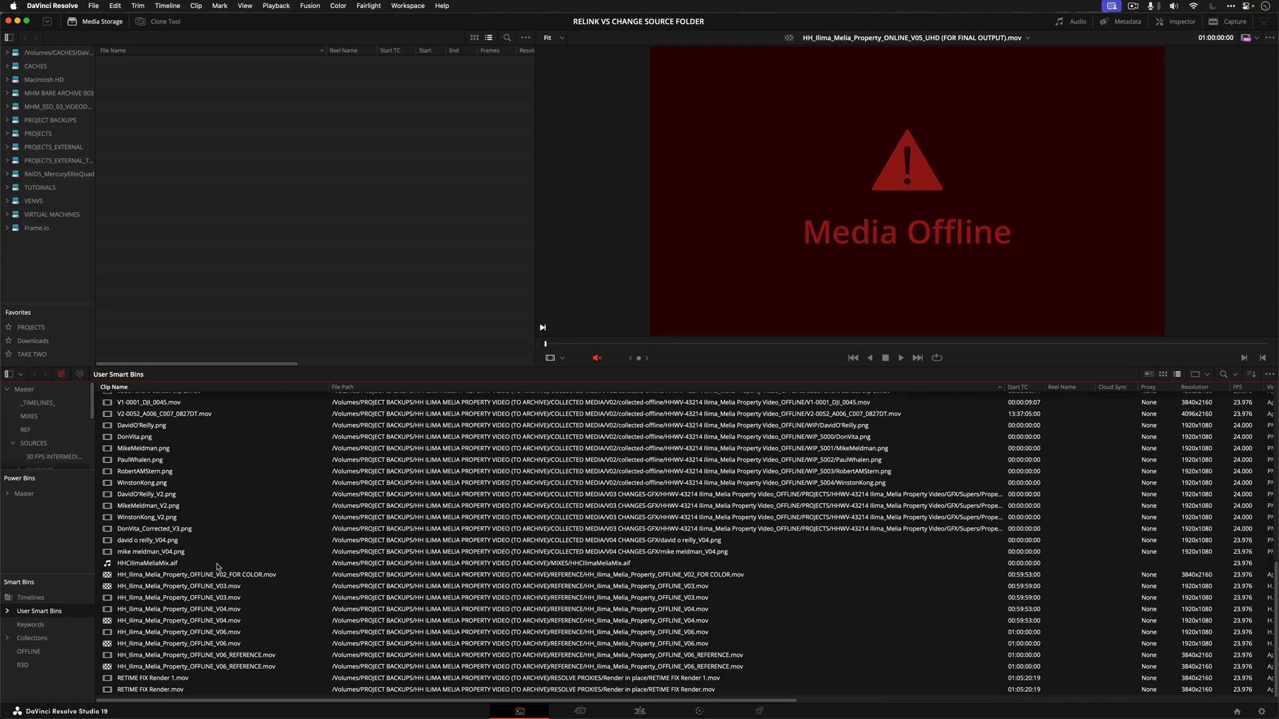
click(146, 517)
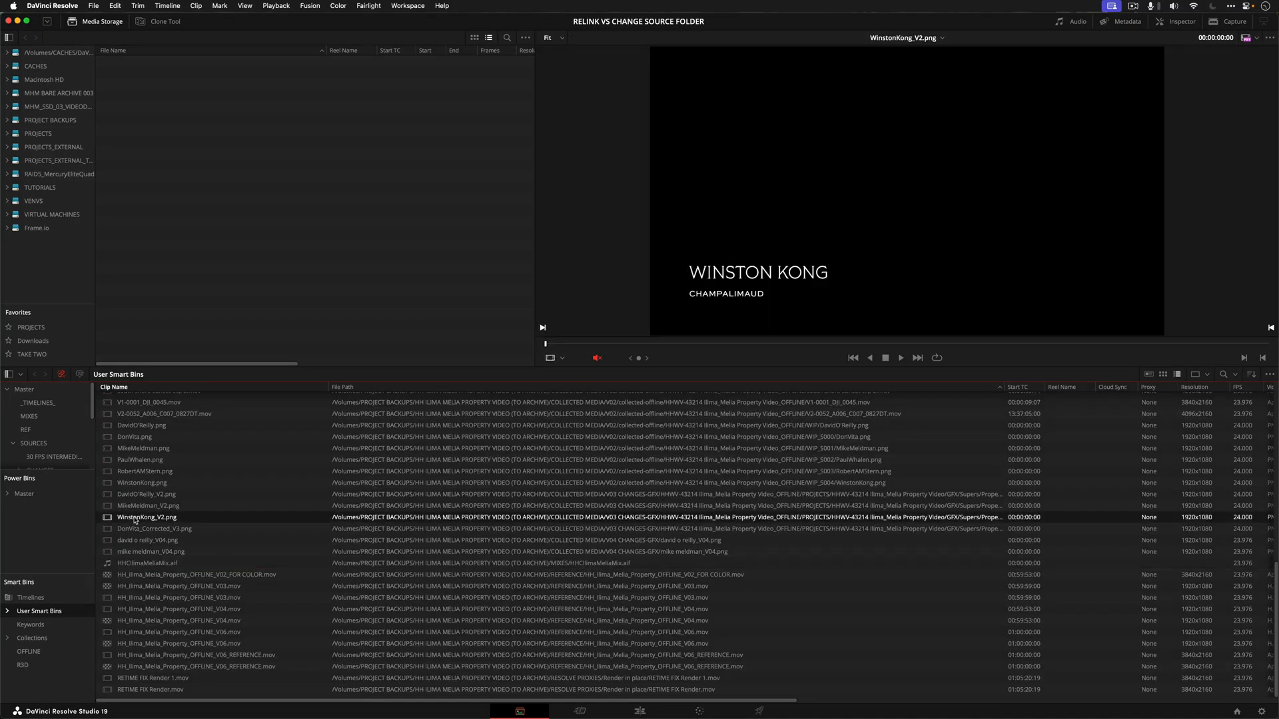
scroll(down, 3)
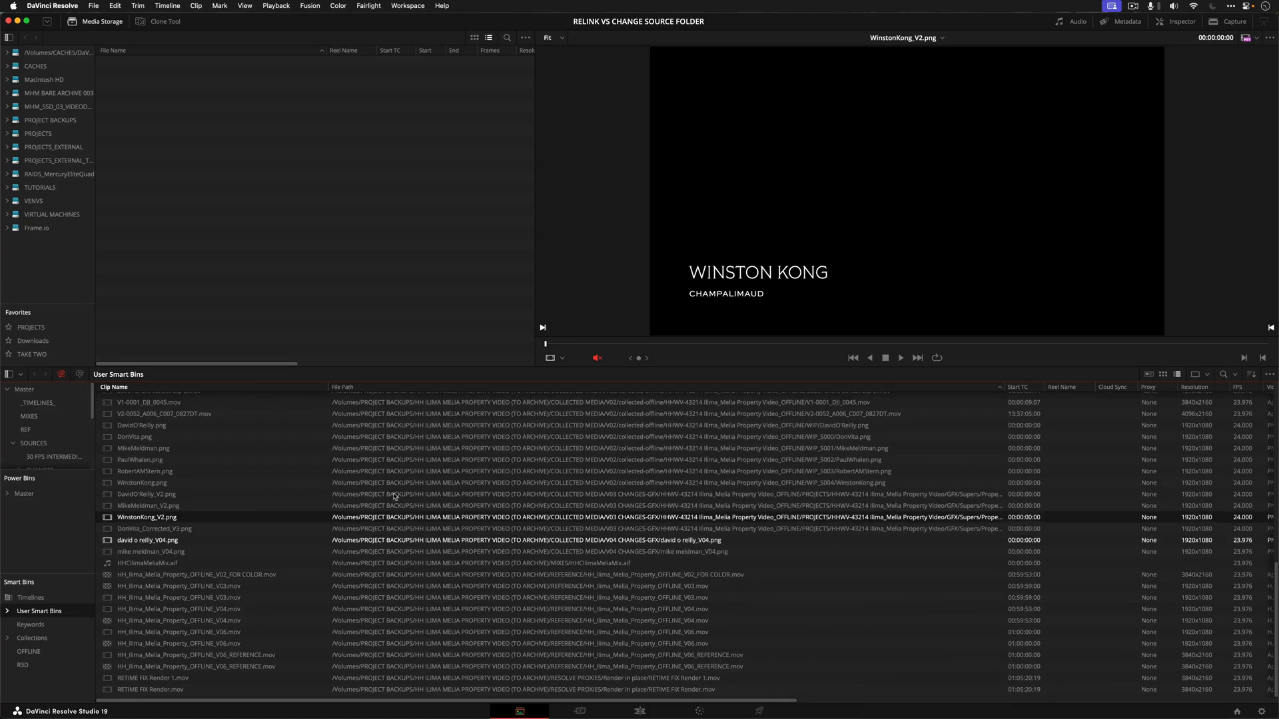
scroll(down, 3)
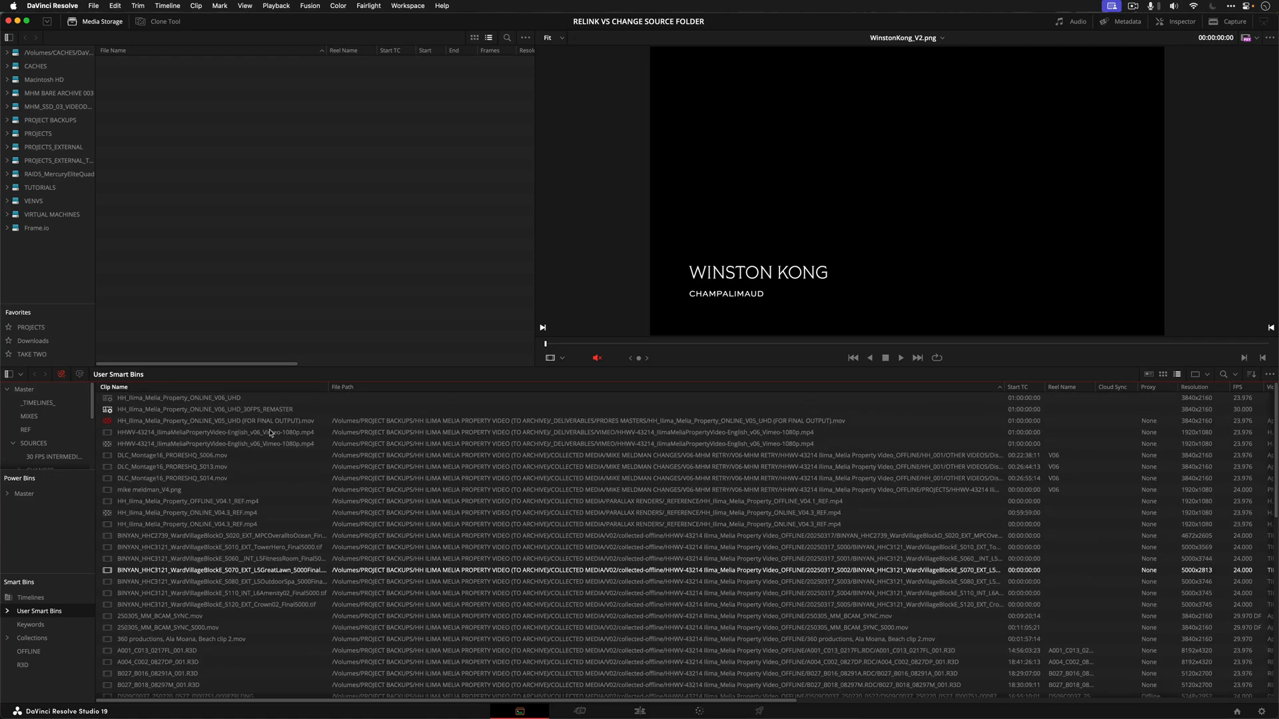
right_click(216, 432)
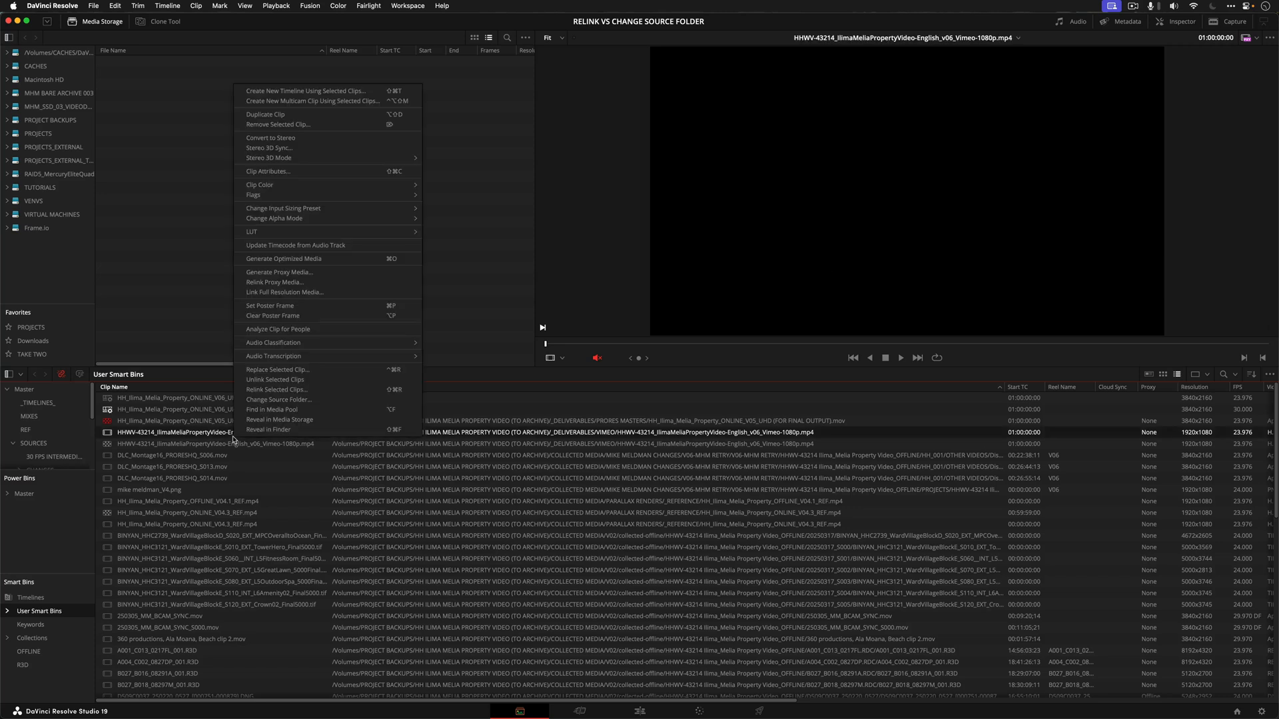
mouse_move(317, 477)
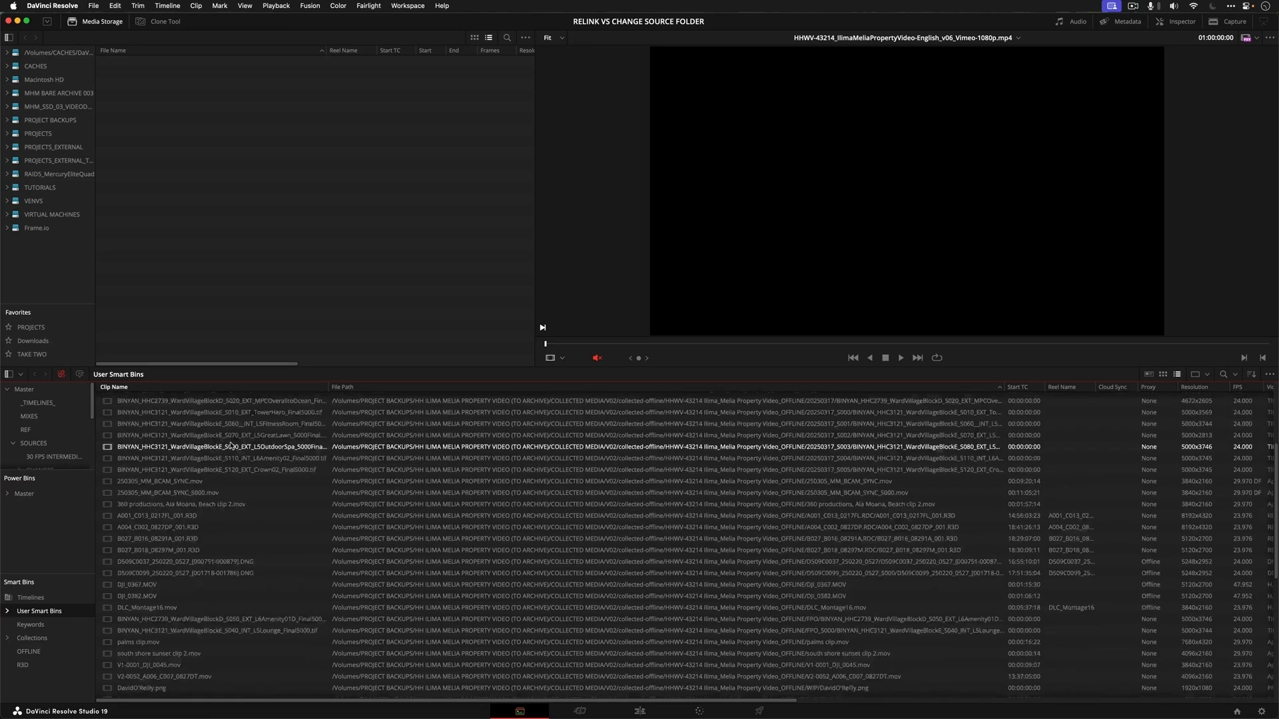
scroll(down, 3)
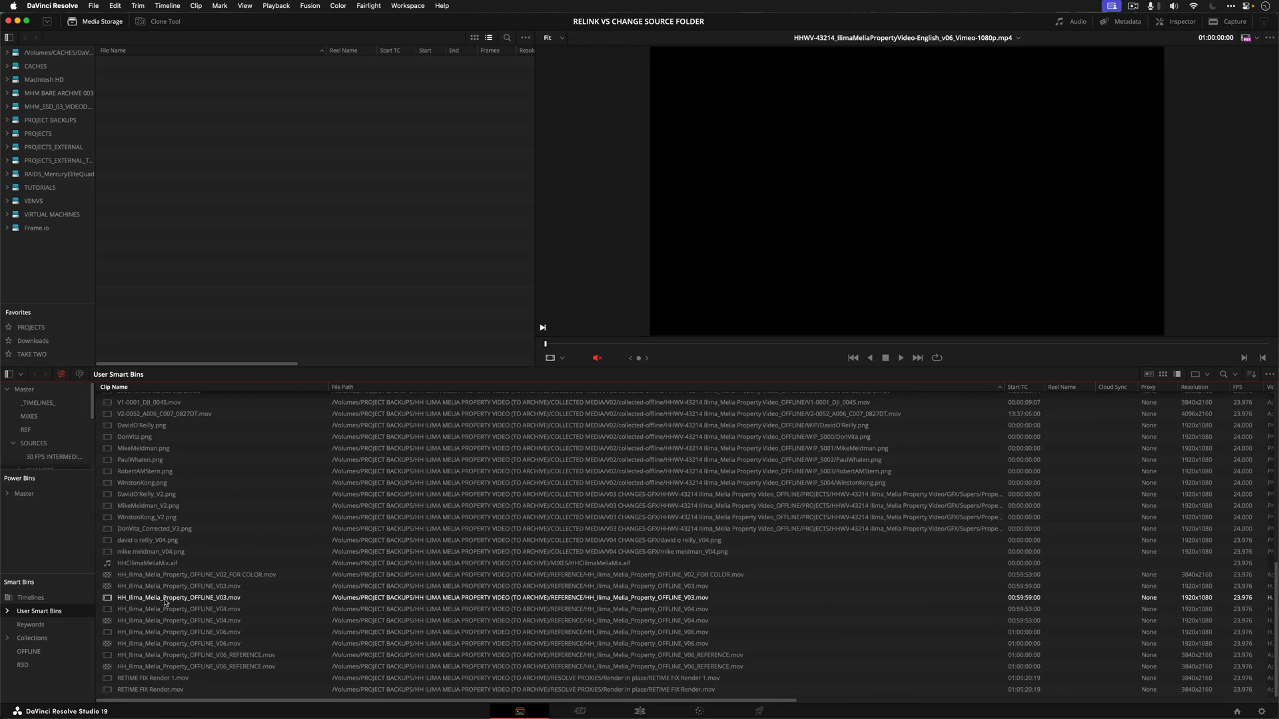
mouse_move(135, 358)
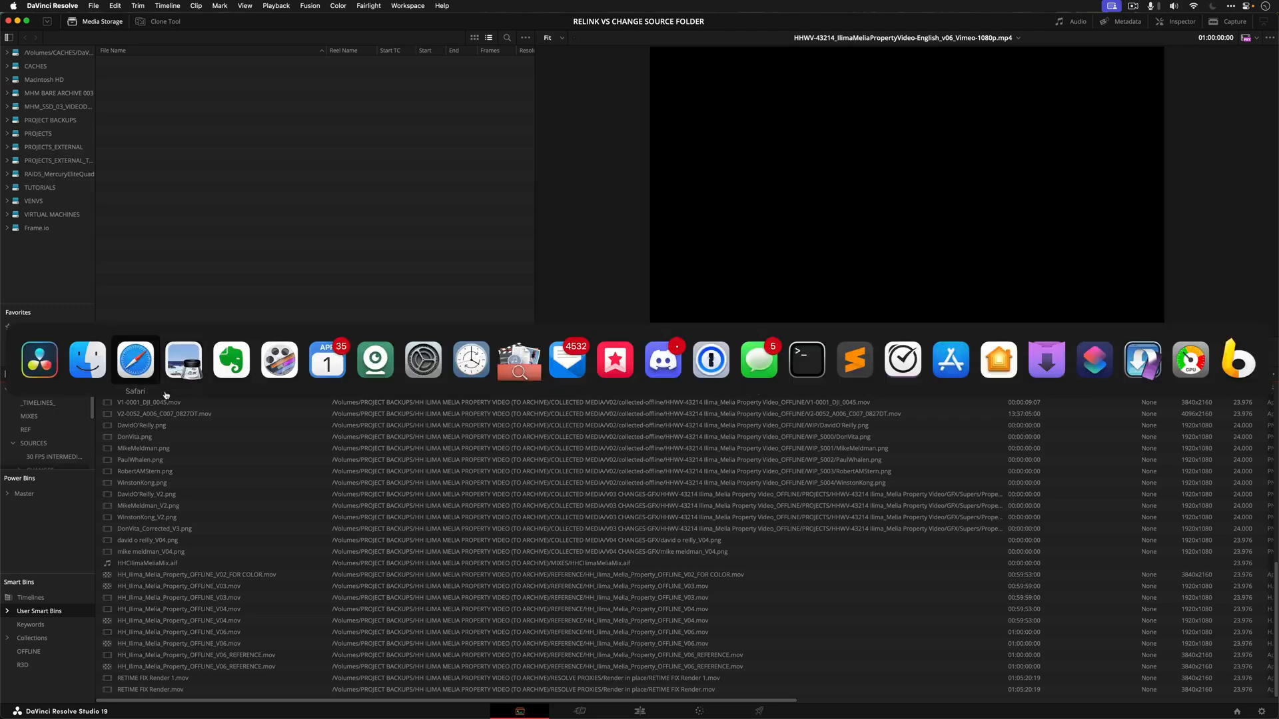
click(147, 505)
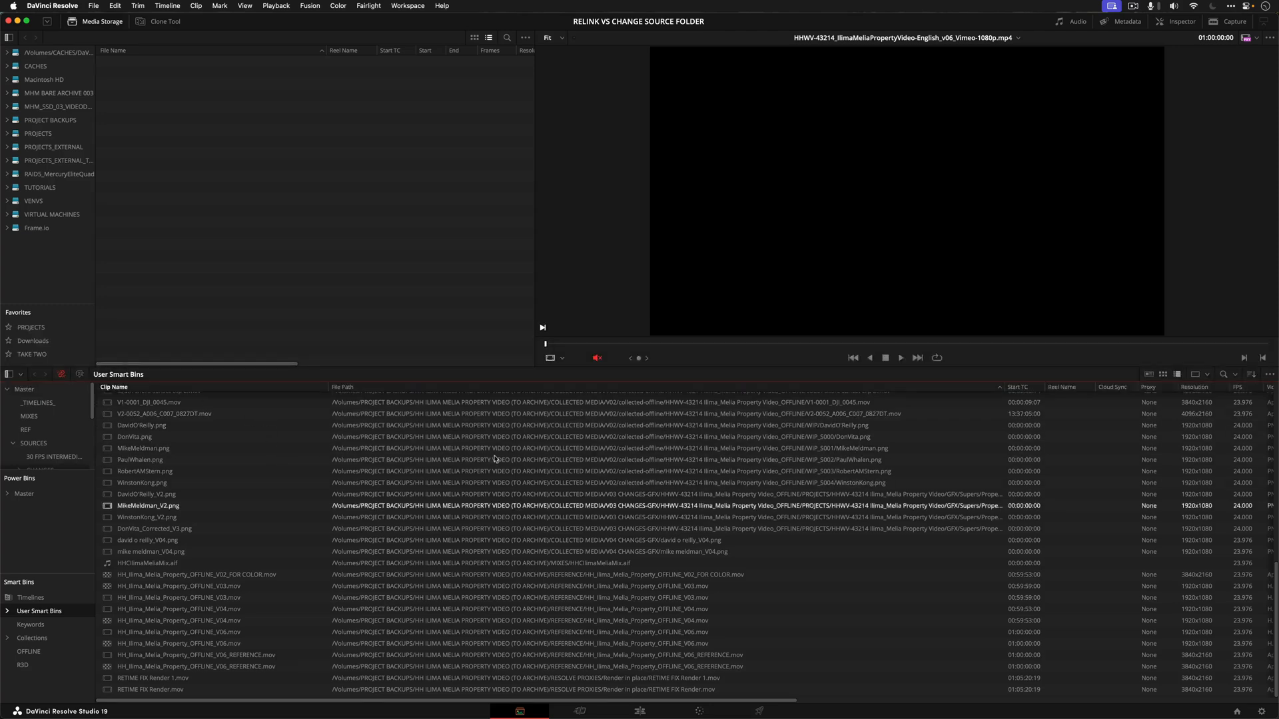